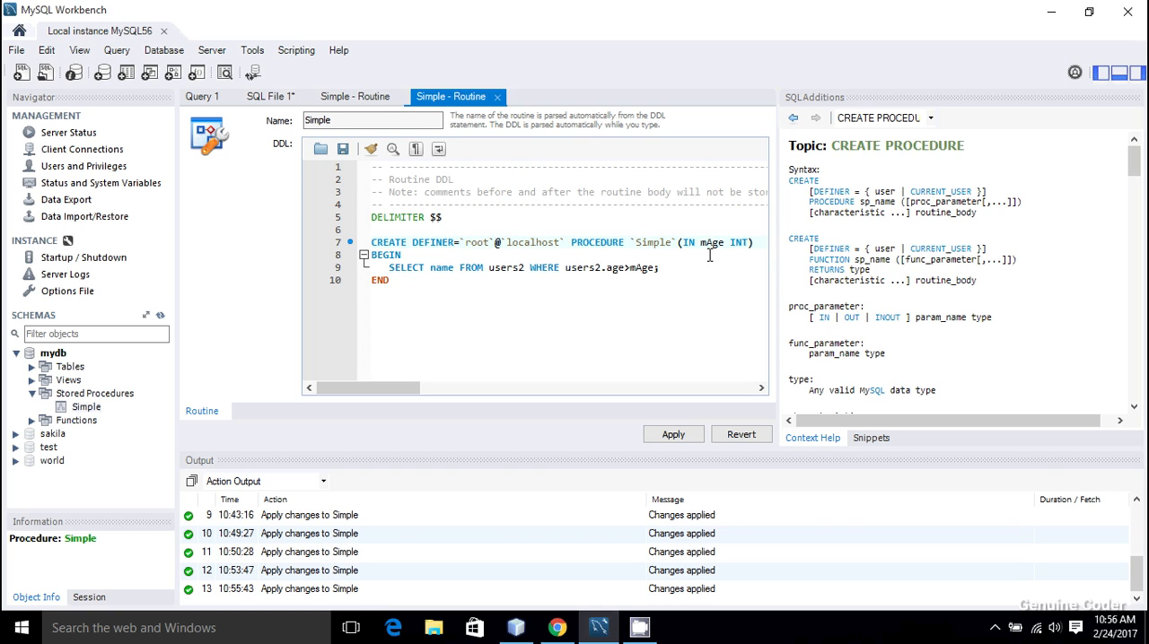
# Step: Insert ', OUT count INT' after 'IN mAge INT' in the Simple procedure's CREATE line
pyautogui.click(687, 242)
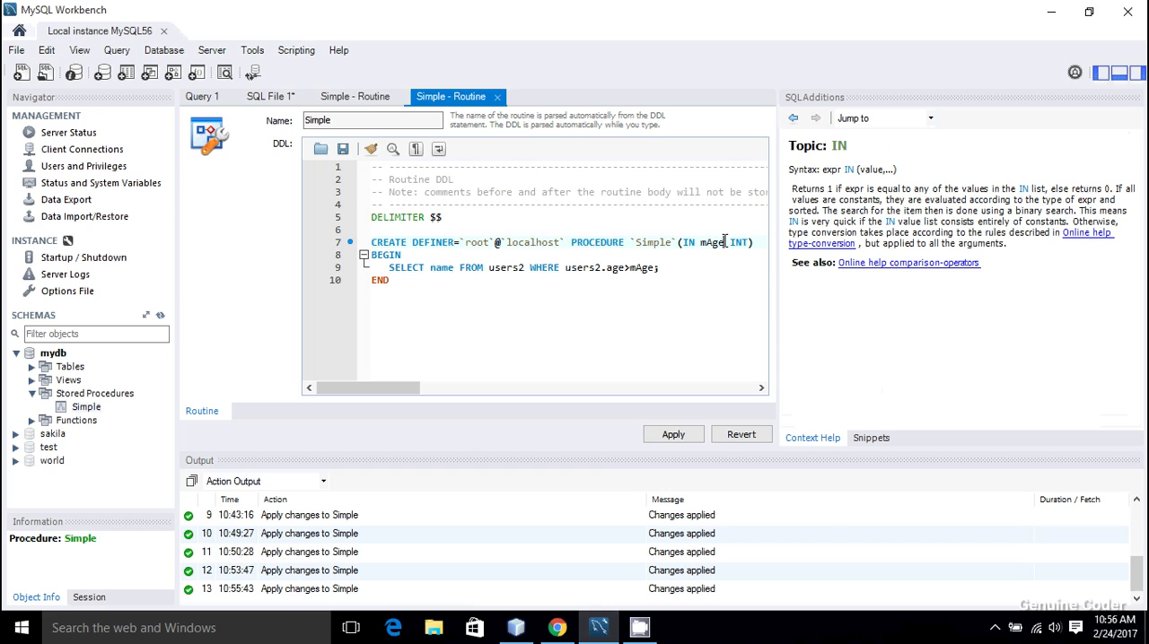
pyautogui.write(',')
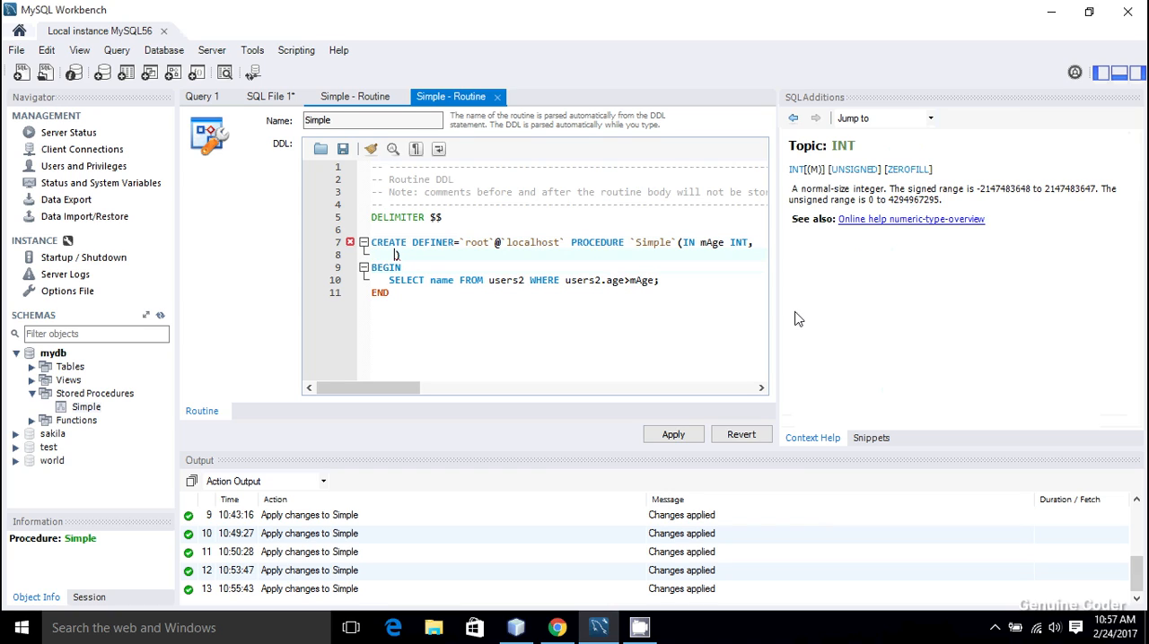
pyautogui.write('ou')
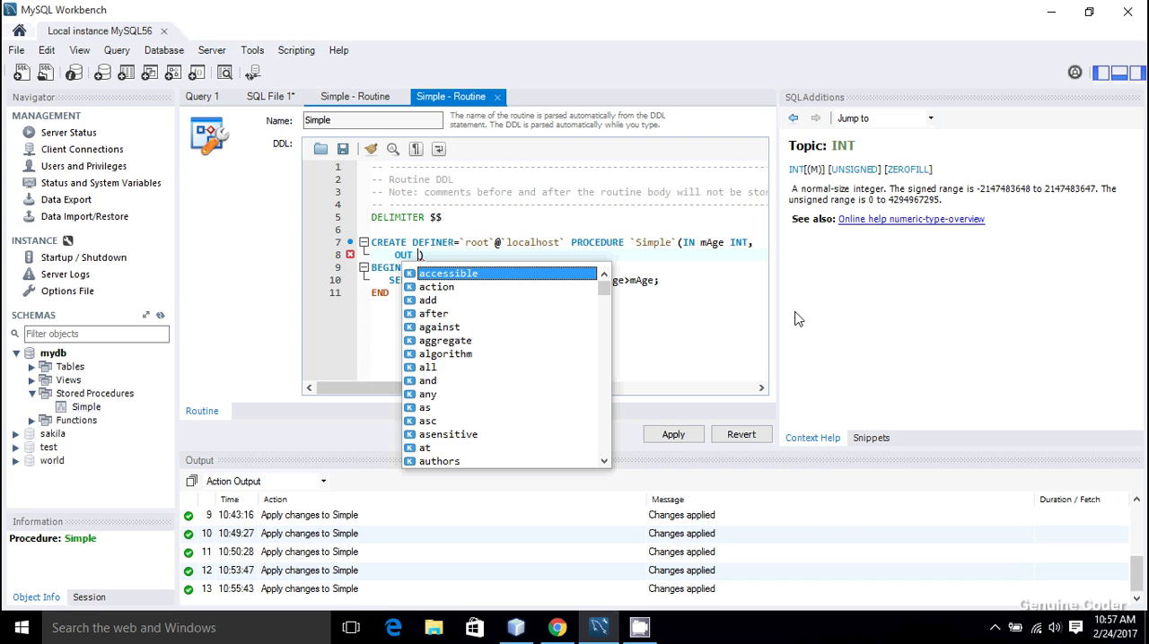
pyautogui.write('count')
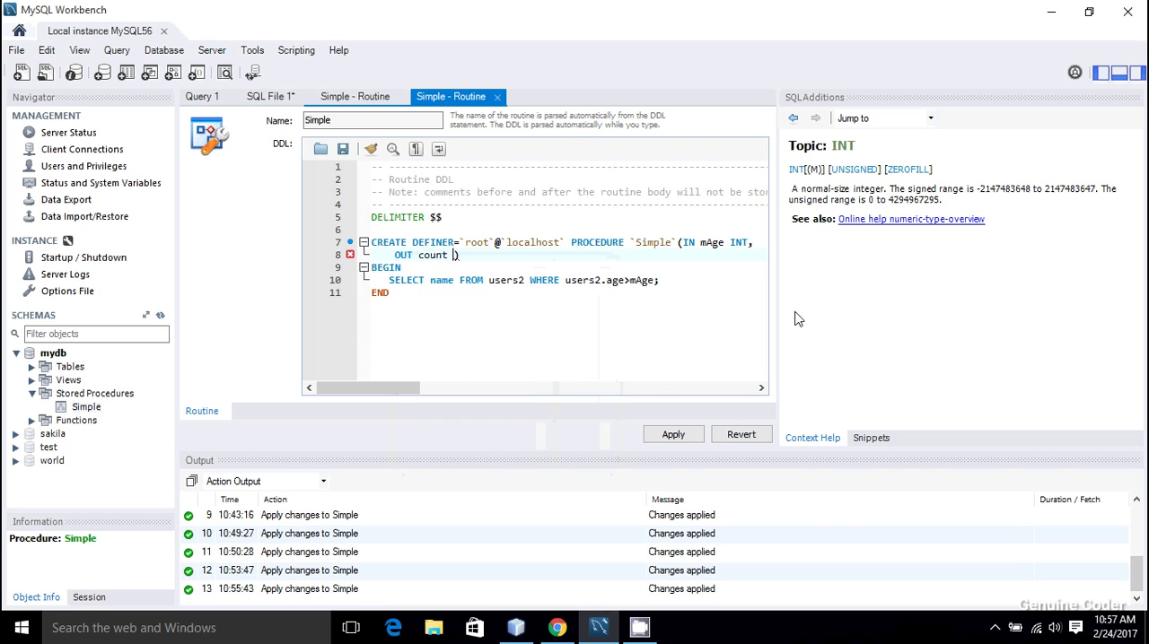
pyautogui.write('INT')
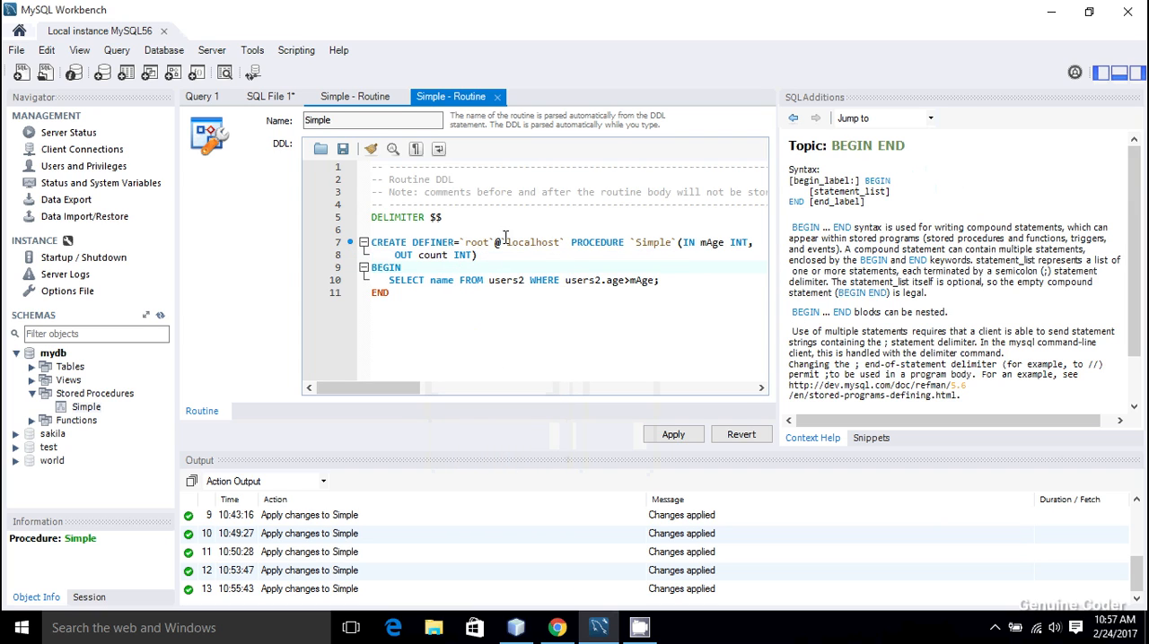
# Step: Add 'SELECT COUNT(*) INTO count FROM users2 WHERE users2.age>mAge;' after the name query
pyautogui.doubleClick(433, 254)
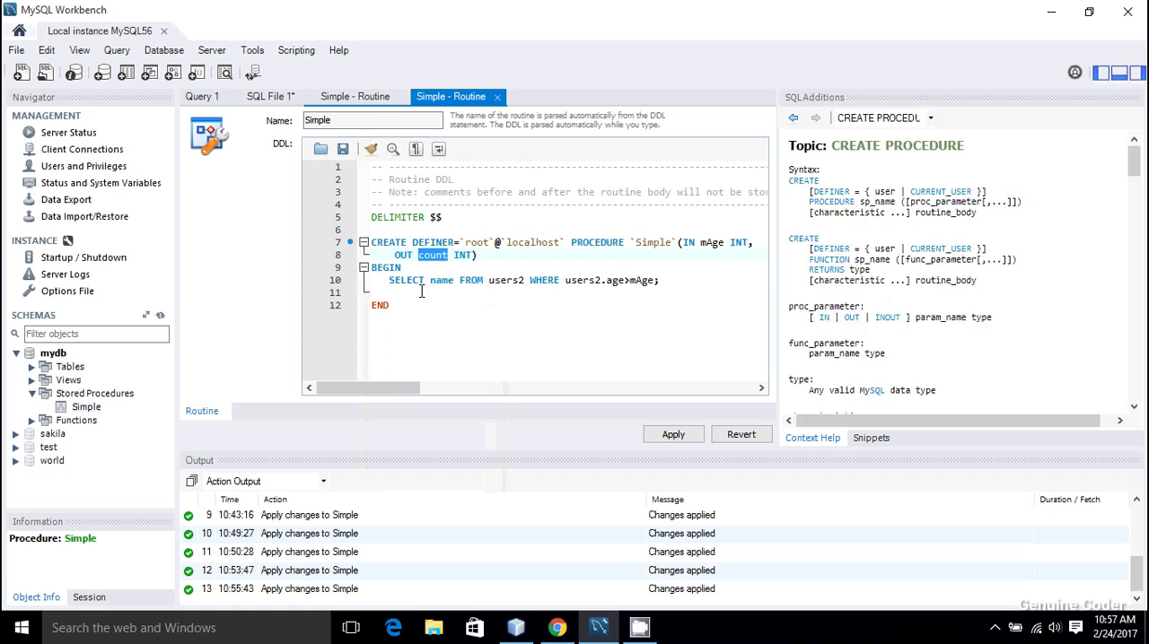
pyautogui.write('SELECT COUNT')
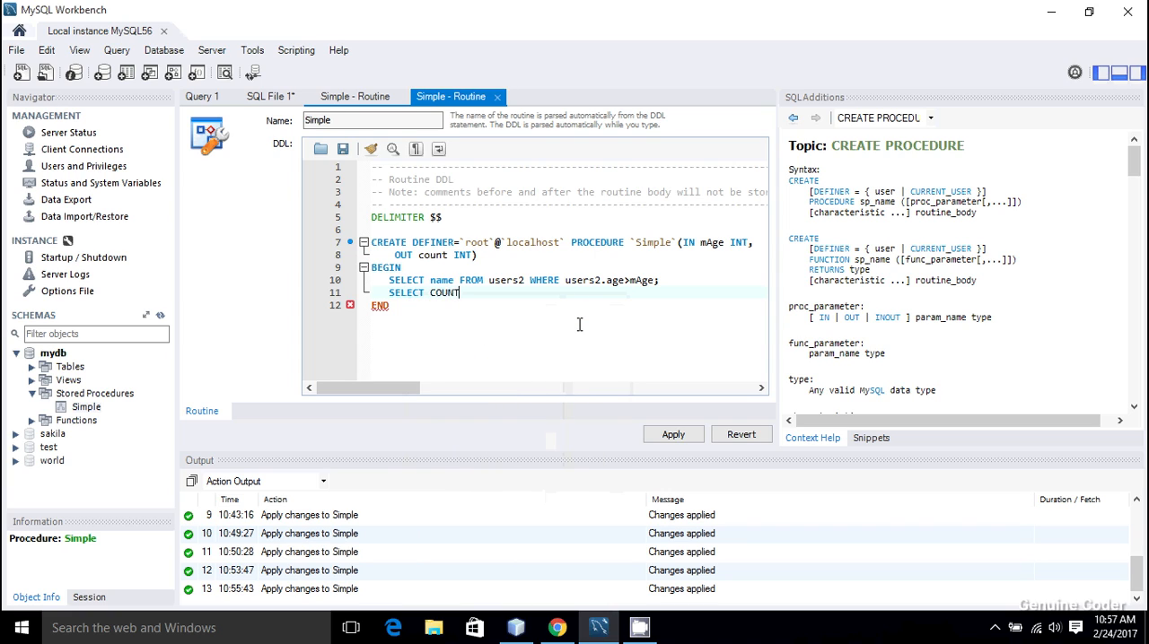
pyautogui.write('(*)')
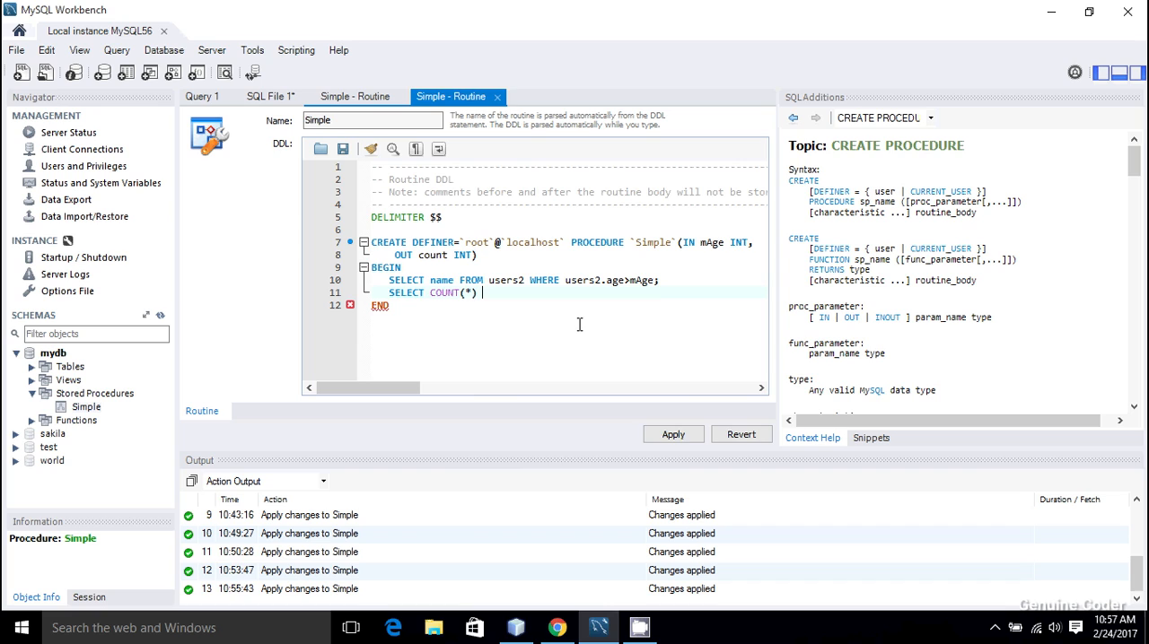
pyautogui.write('INTO count')
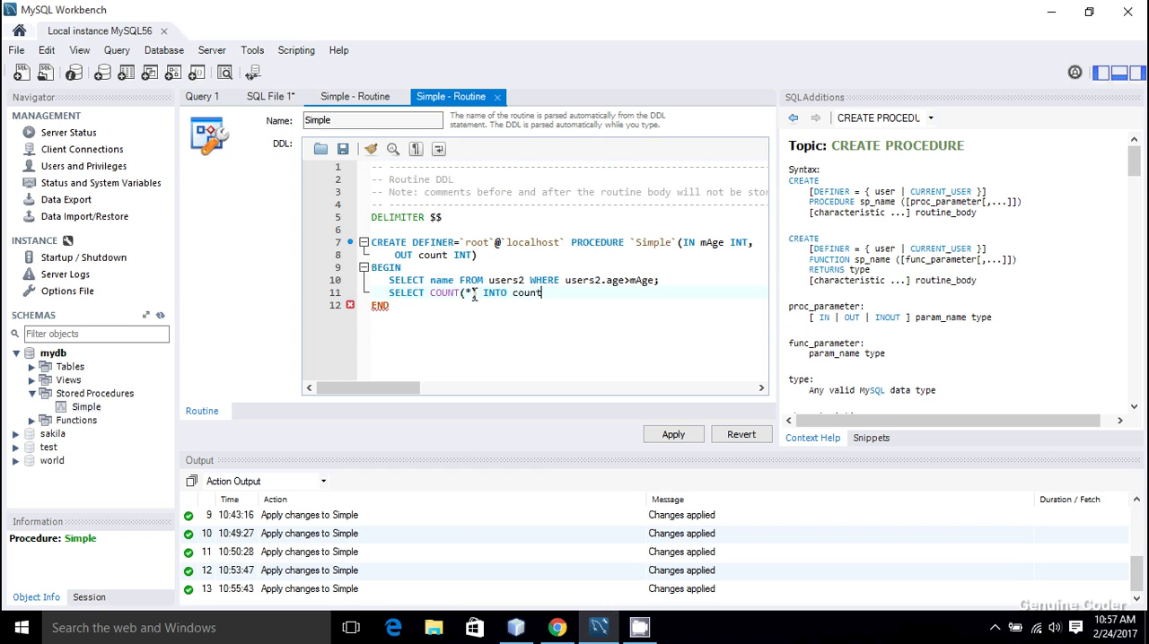
pyautogui.doubleClick(451, 293)
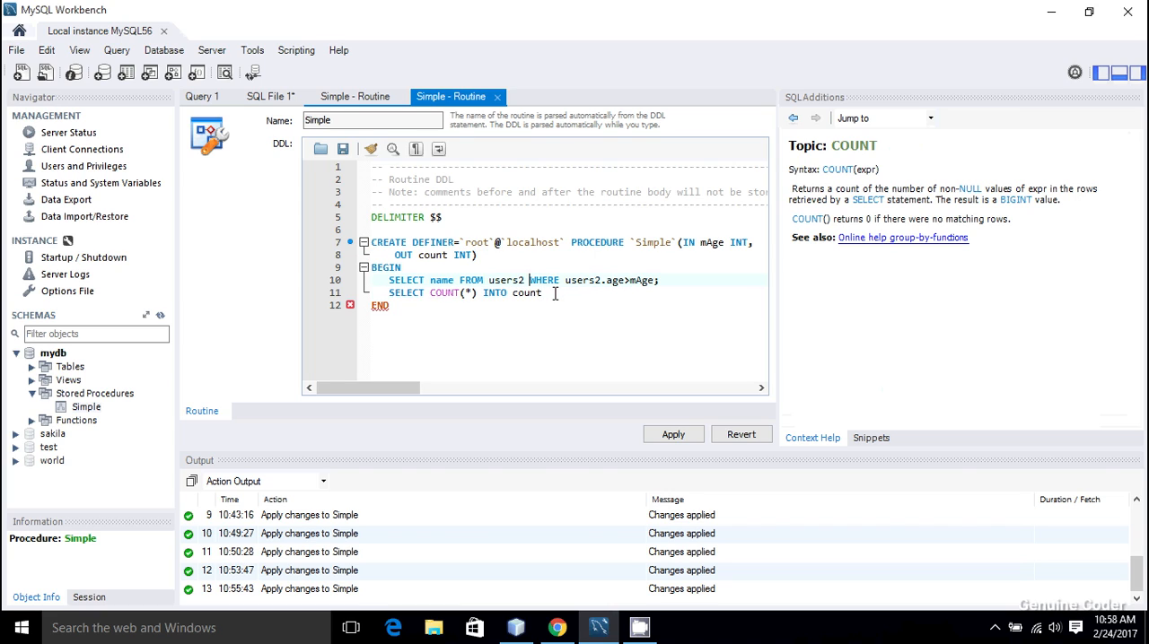
pyautogui.moveTo(529, 280); pyautogui.dragTo(656, 280)
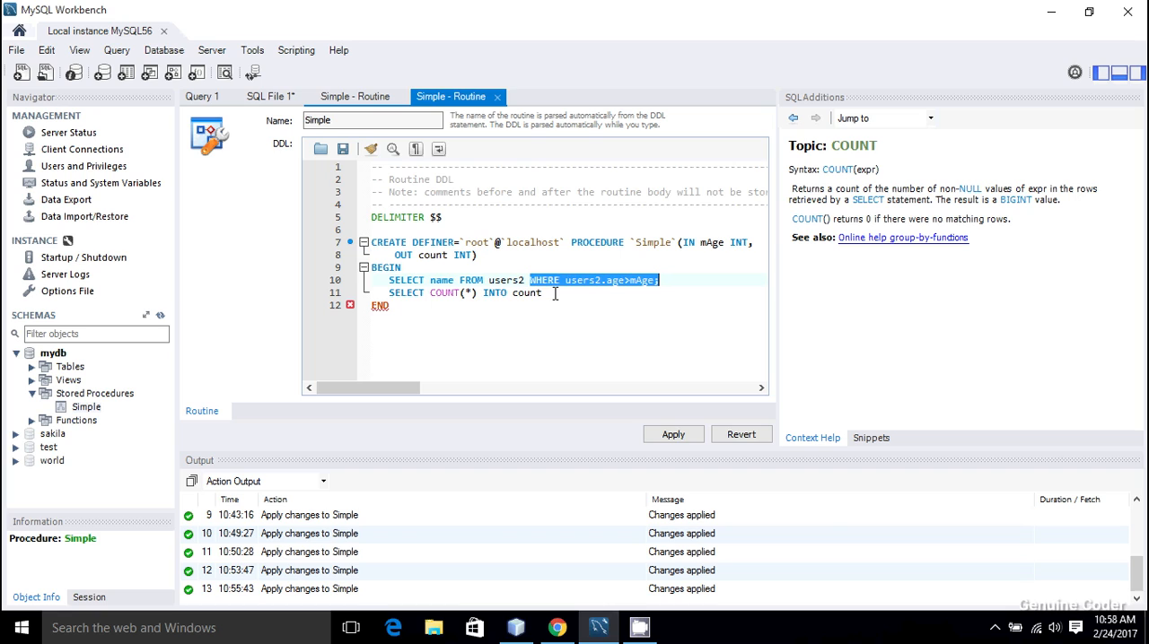
pyautogui.write('WHERE users2.age>mAge;')
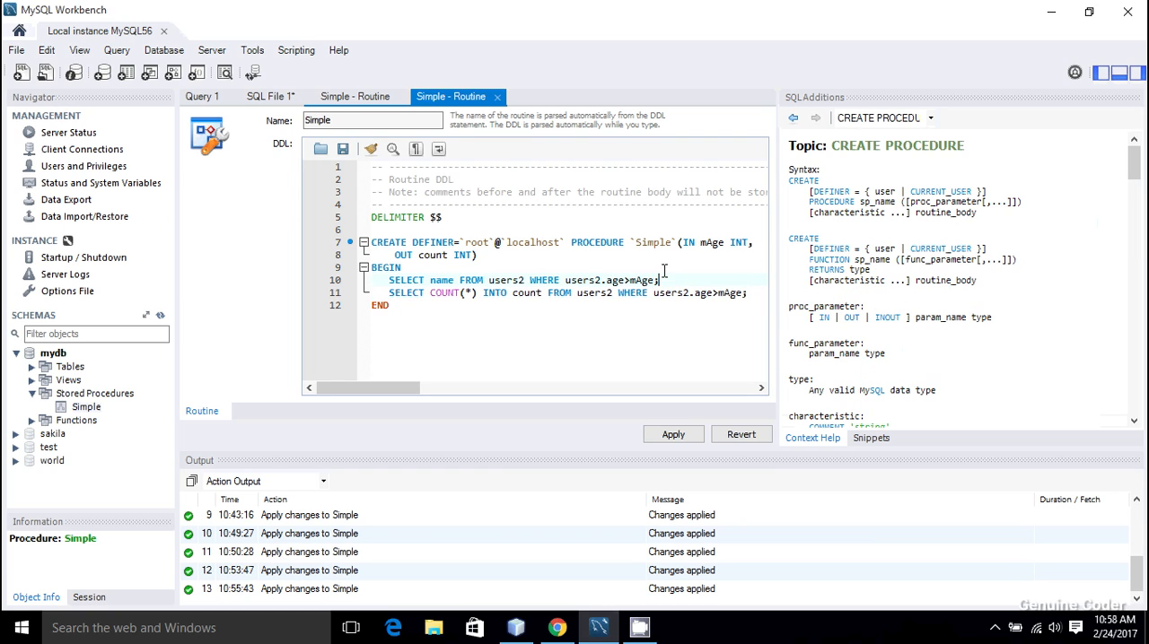
pyautogui.tripleClick(512, 279)
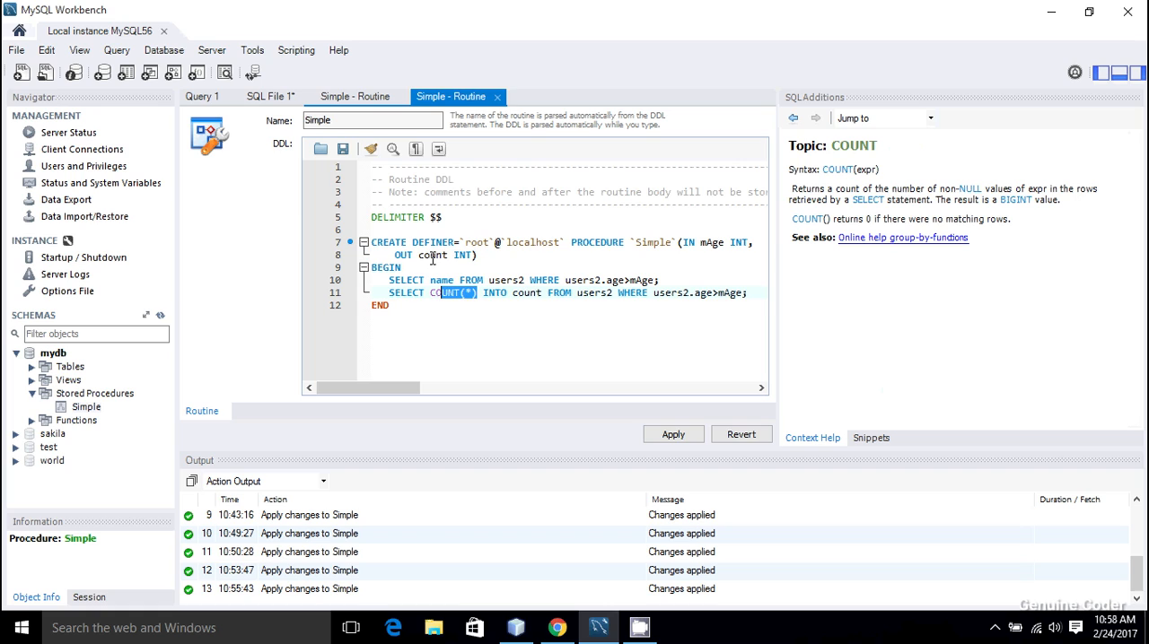
pyautogui.click(458, 293)
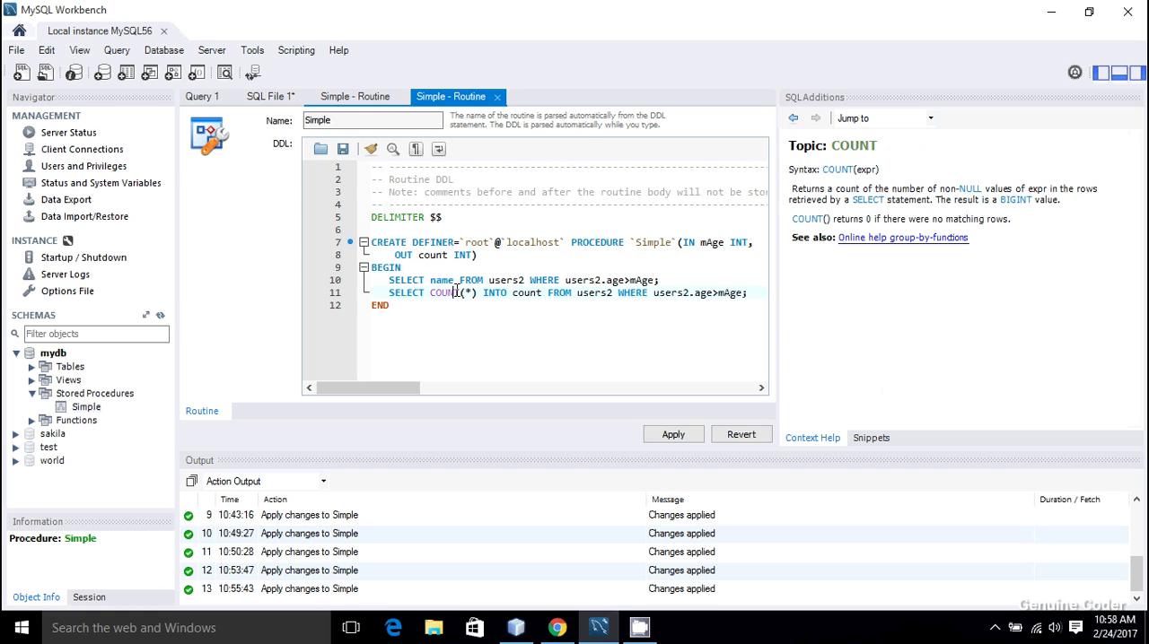
# Step: Apply the revised Simple procedure script to the database and finish the apply process
pyautogui.click(672, 433)
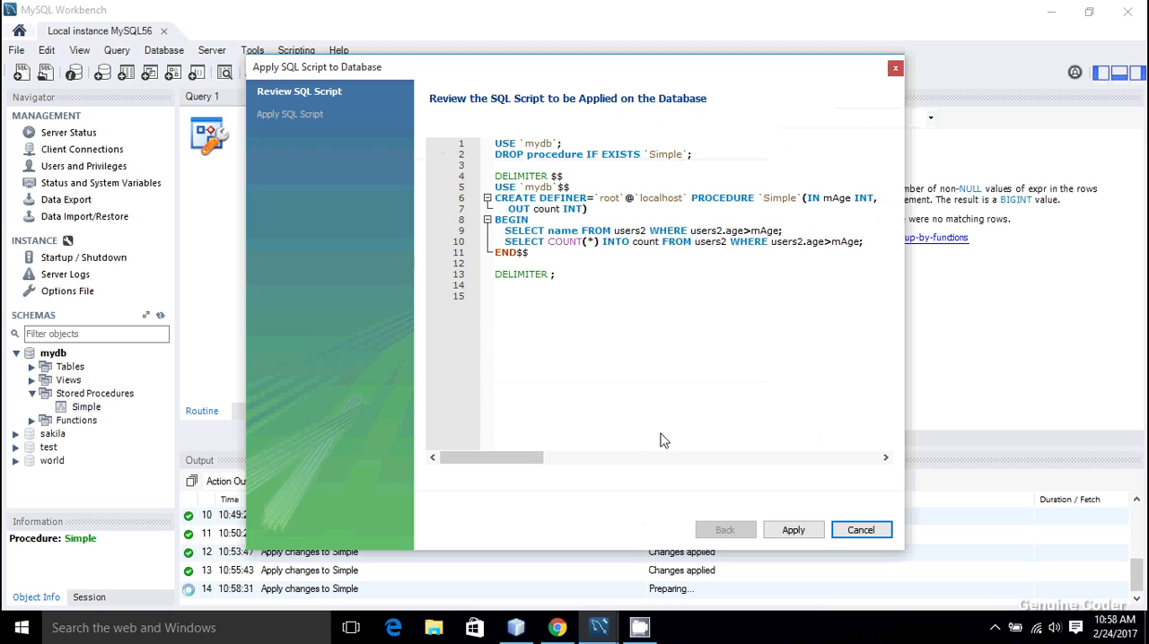
pyautogui.click(792, 529)
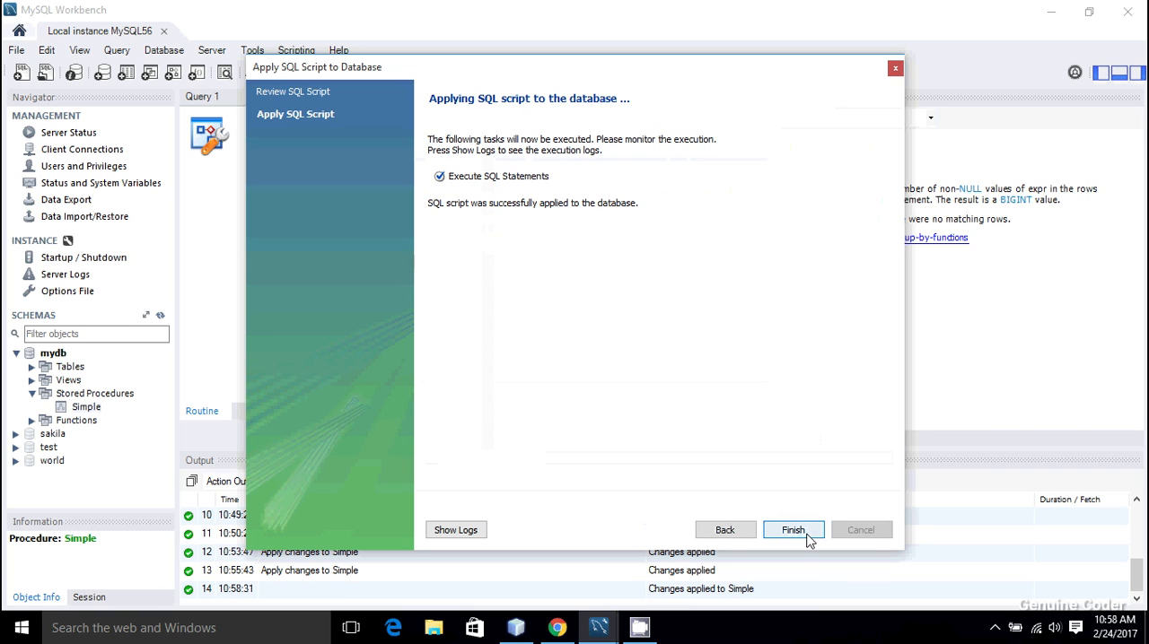
pyautogui.click(792, 530)
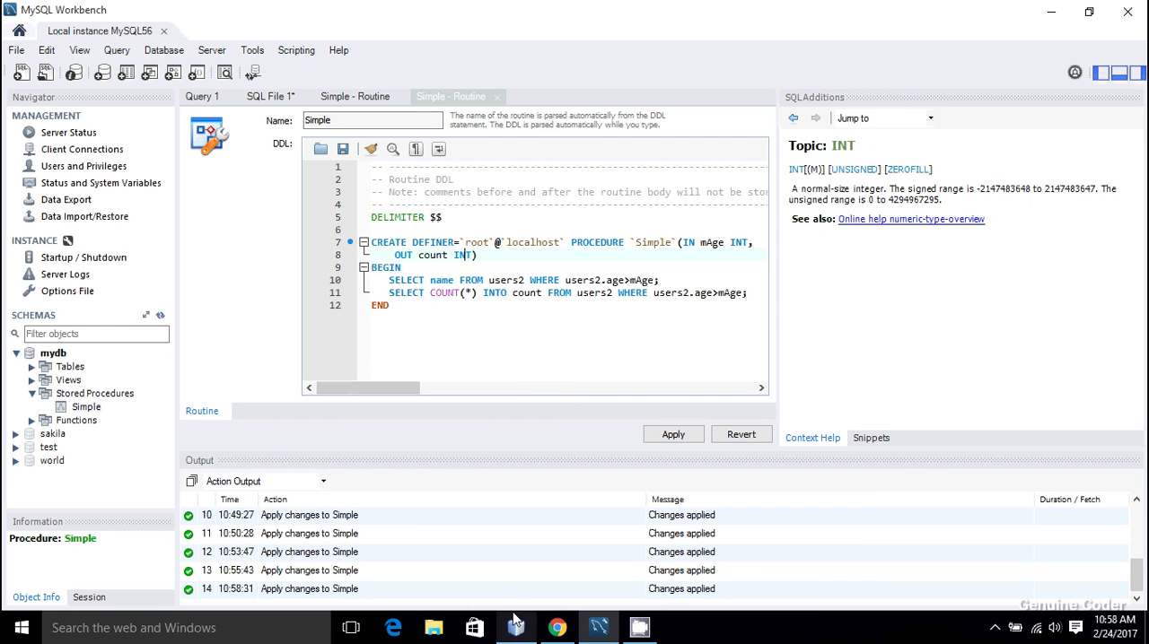
pyautogui.click(515, 627)
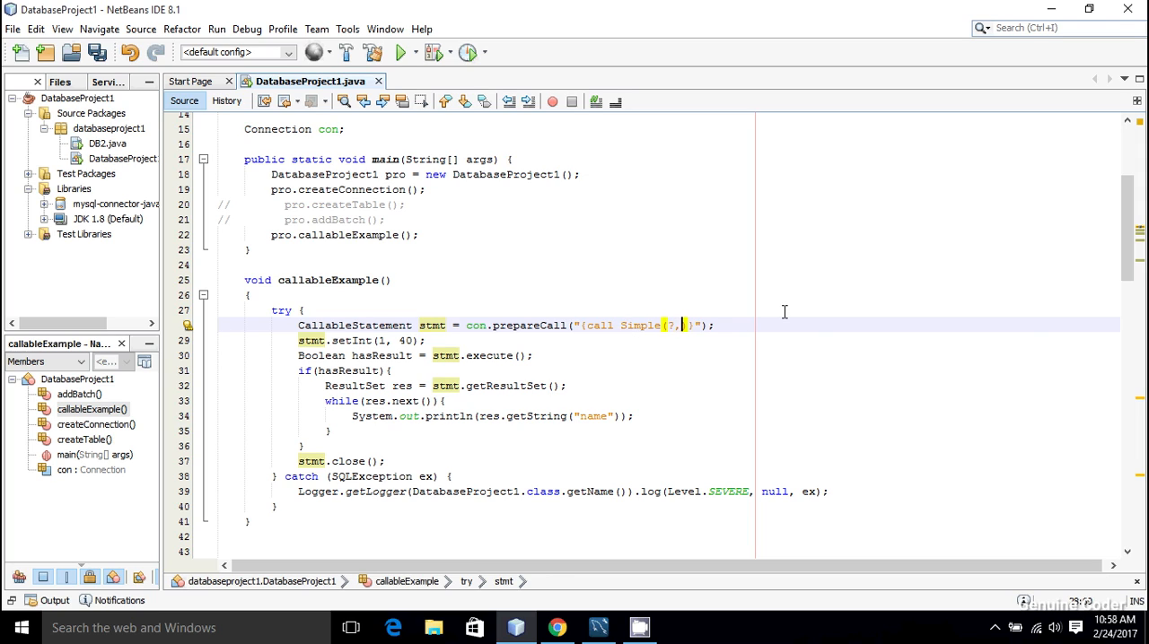
# Step: Add a second ? placeholder to the call and register parameter 2 as an INTEGER out parameter
pyautogui.write('?')
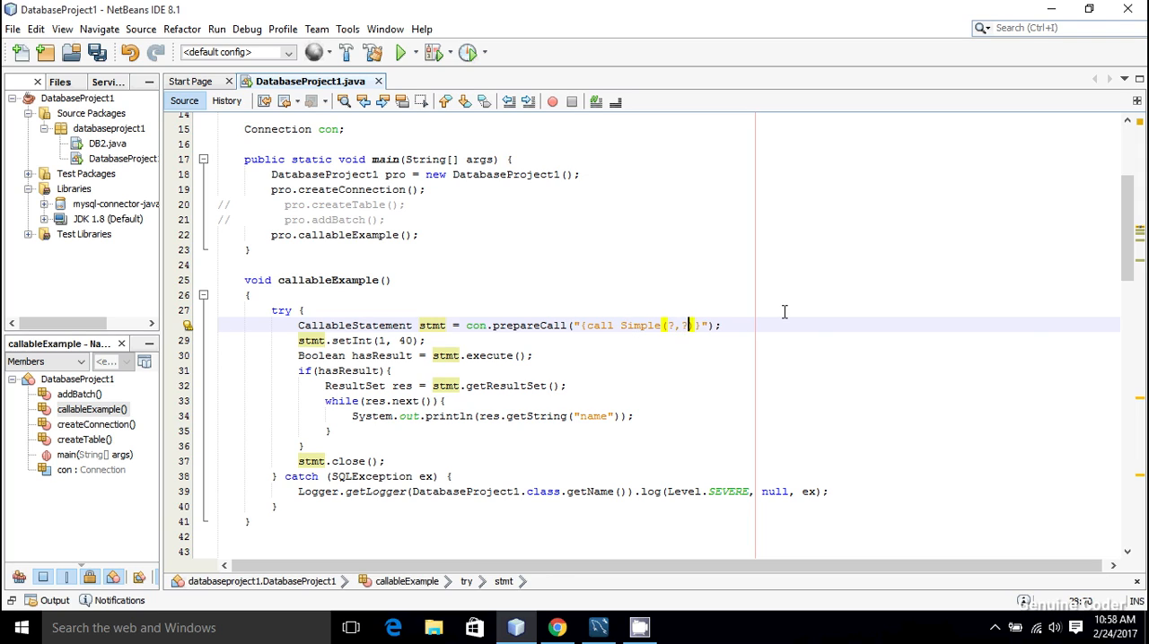
pyautogui.press('ctrl+s')
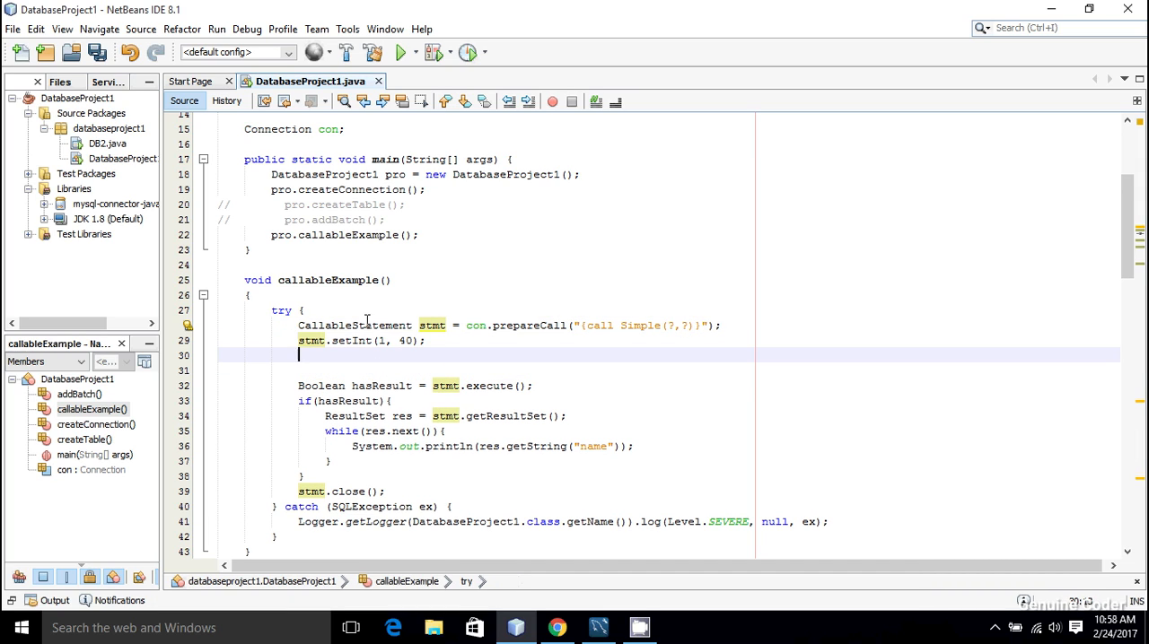
pyautogui.write('stmt')
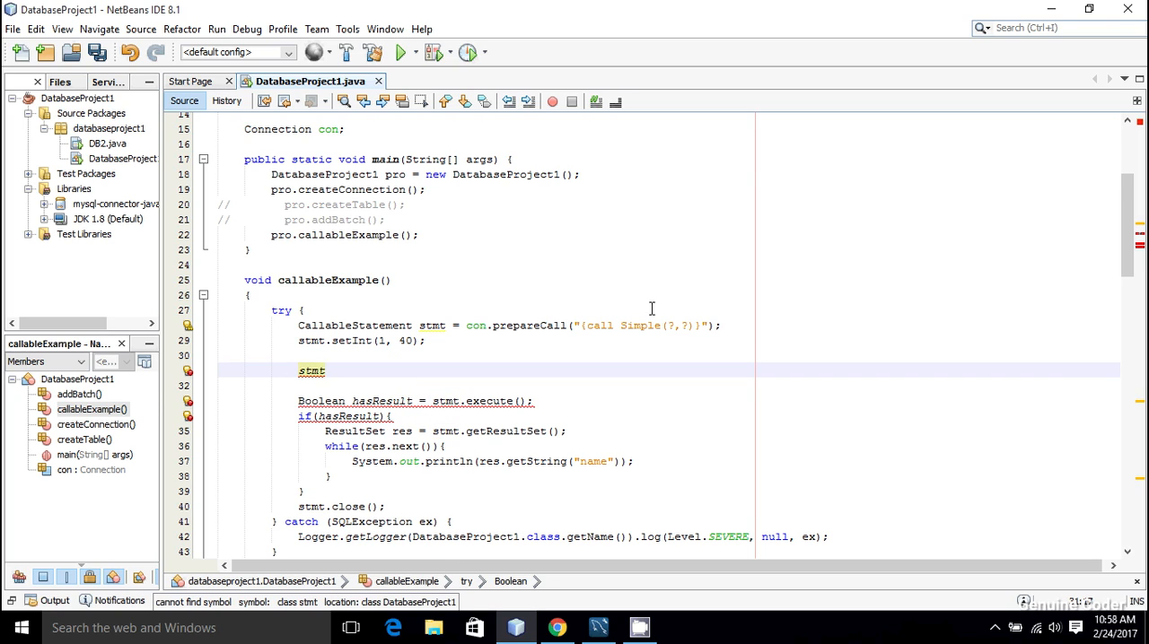
pyautogui.click(684, 326)
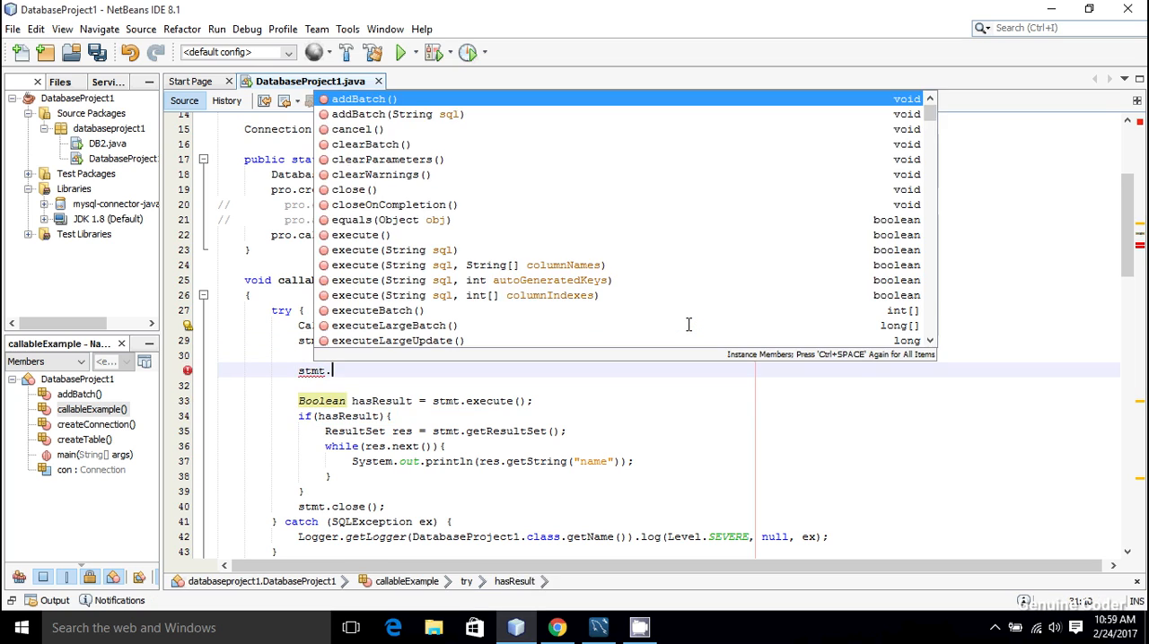
pyautogui.write('reg')
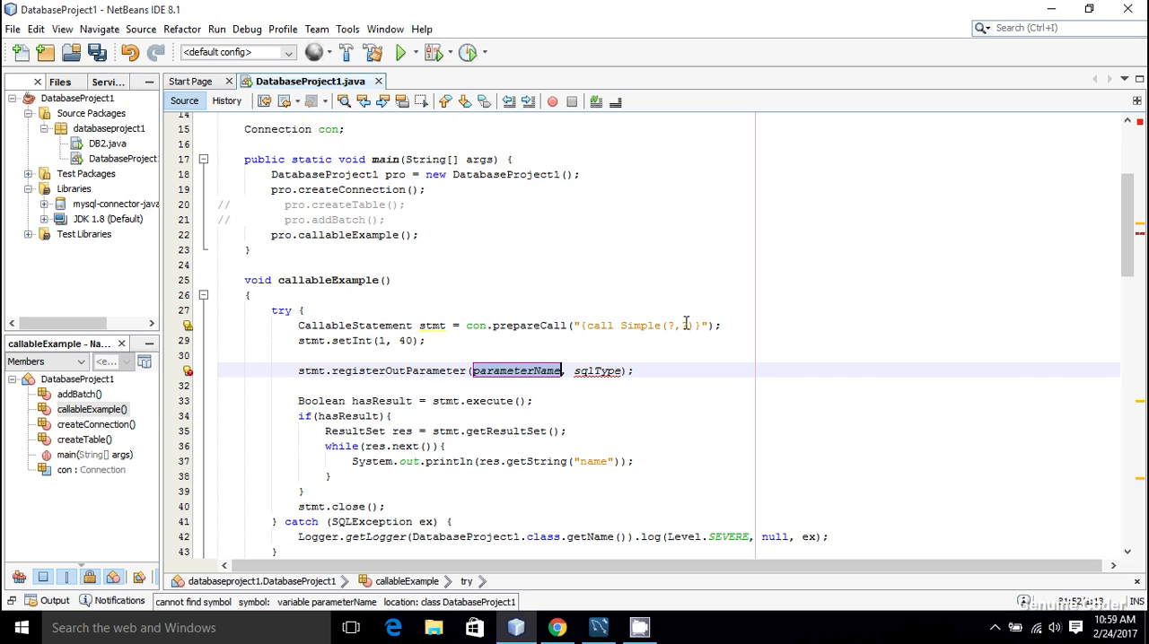
pyautogui.write('0')
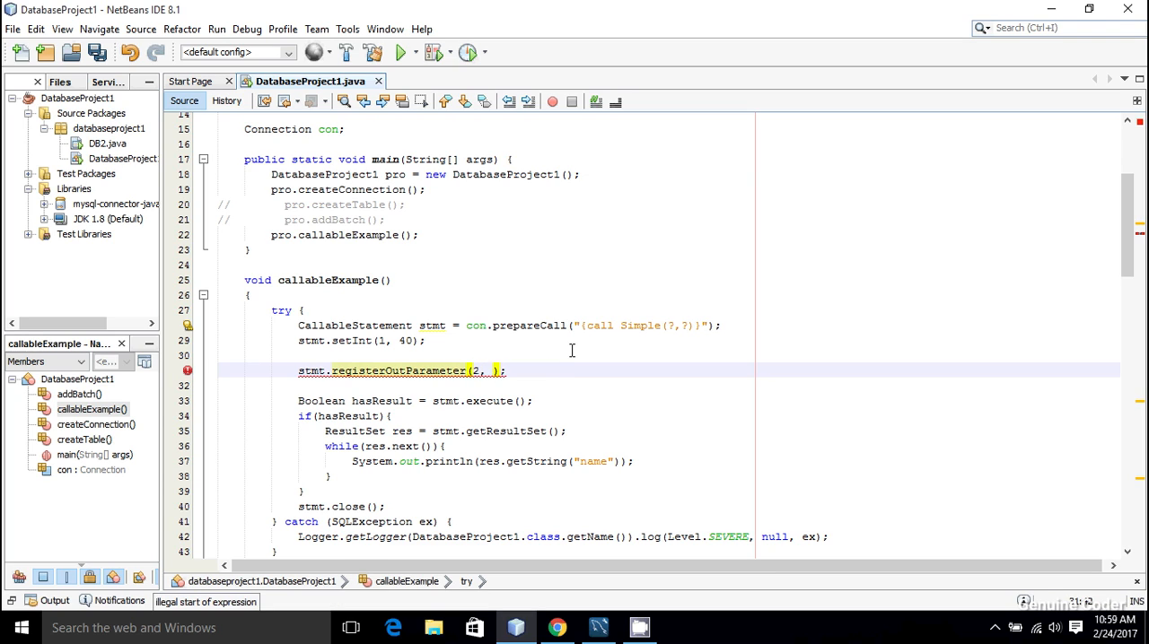
pyautogui.write('java')
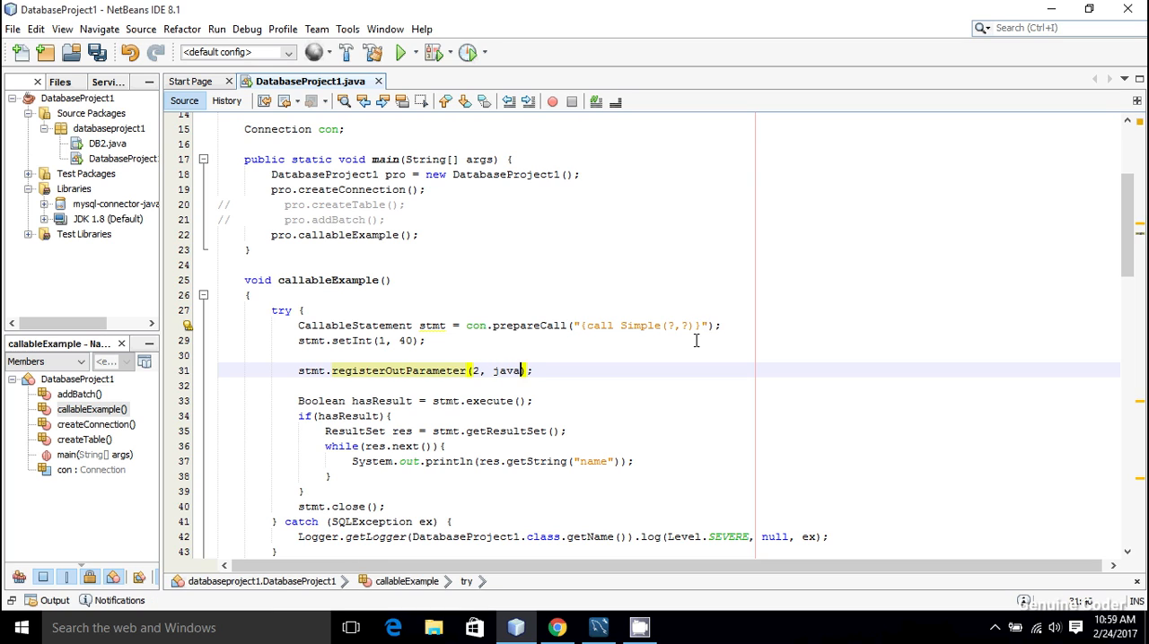
pyautogui.write('.sql.JDBCType.')
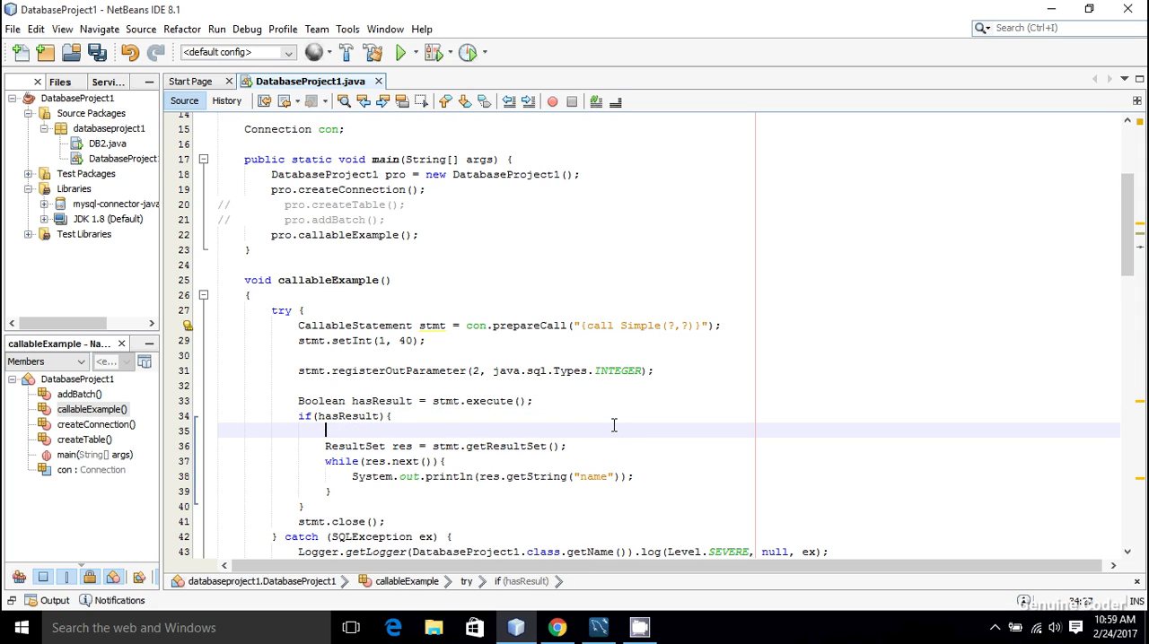
# Step: Declare int countReturned = stmt.getInt(2); inside the if(hasResult) block
pyautogui.write('Sys')
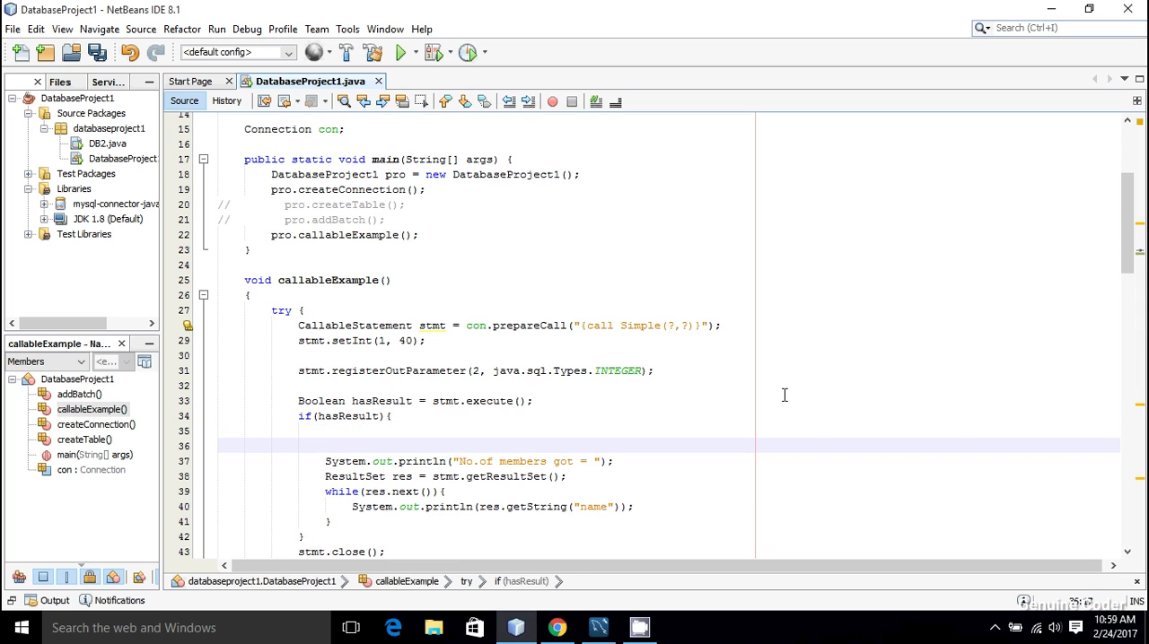
pyautogui.write('int a')
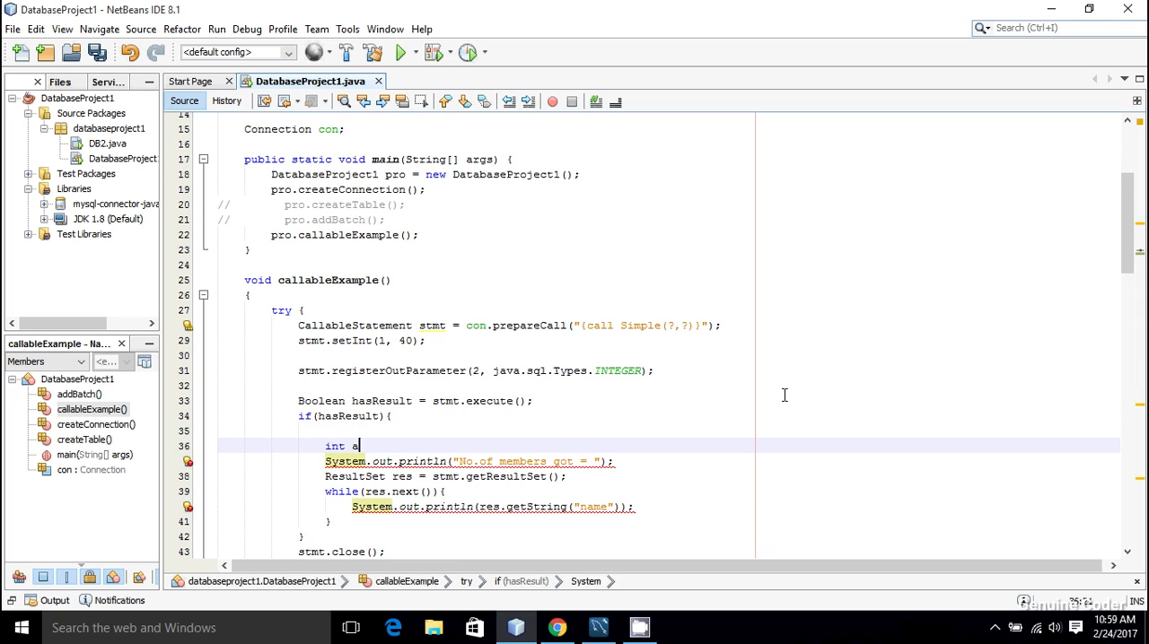
pyautogui.write('countRetu')
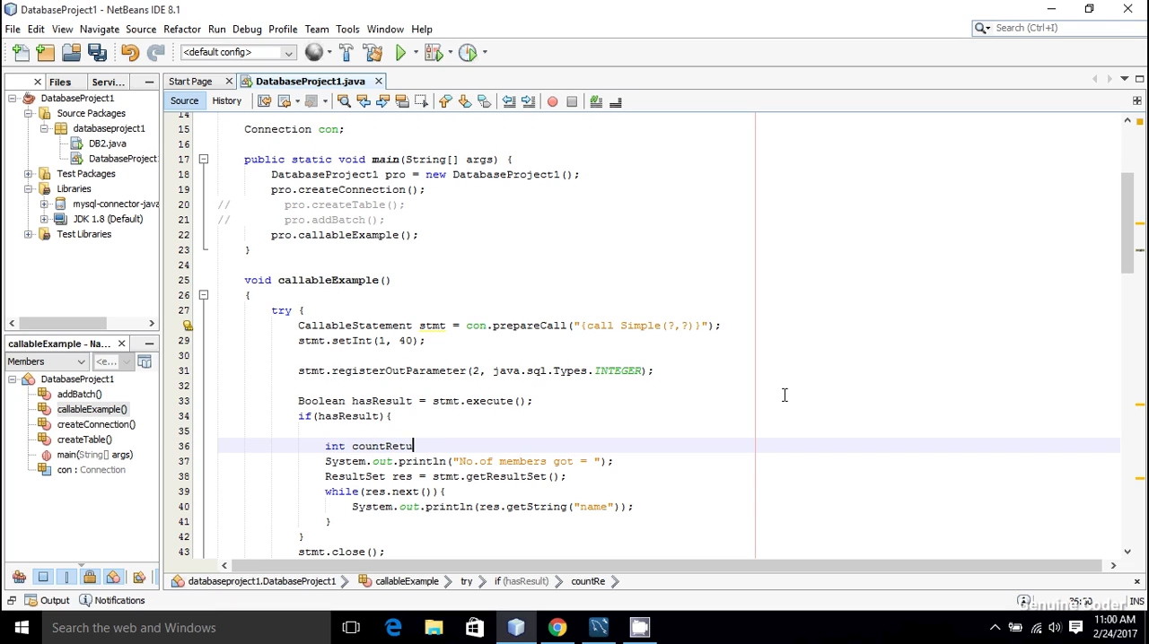
pyautogui.write('rned = stmt.')
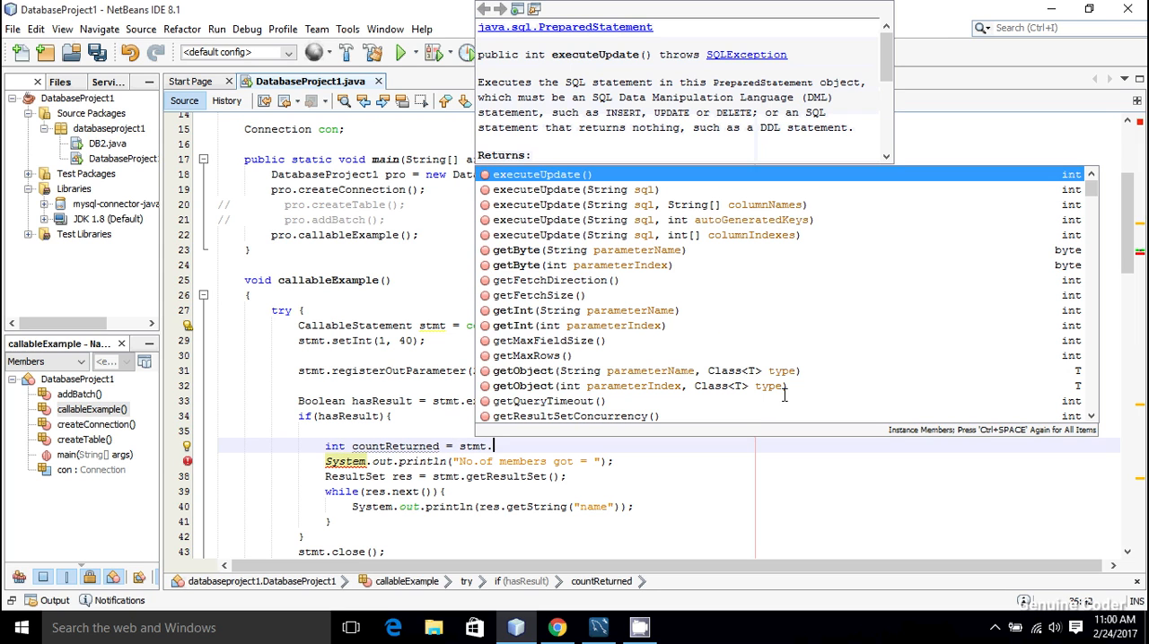
pyautogui.write('get')
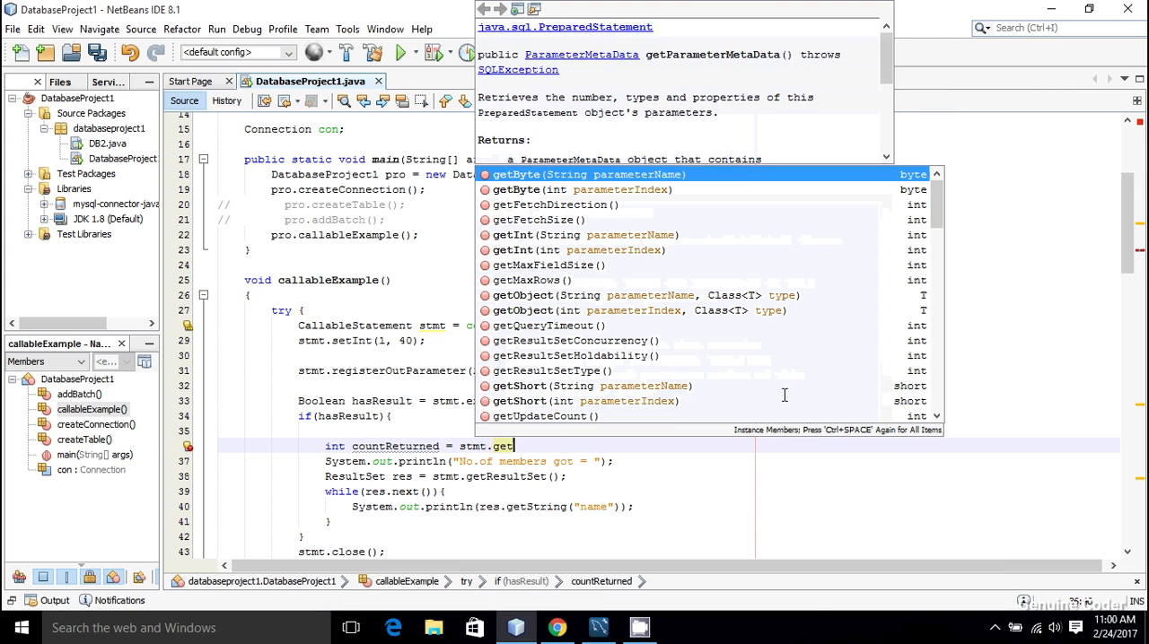
pyautogui.write('Int(')
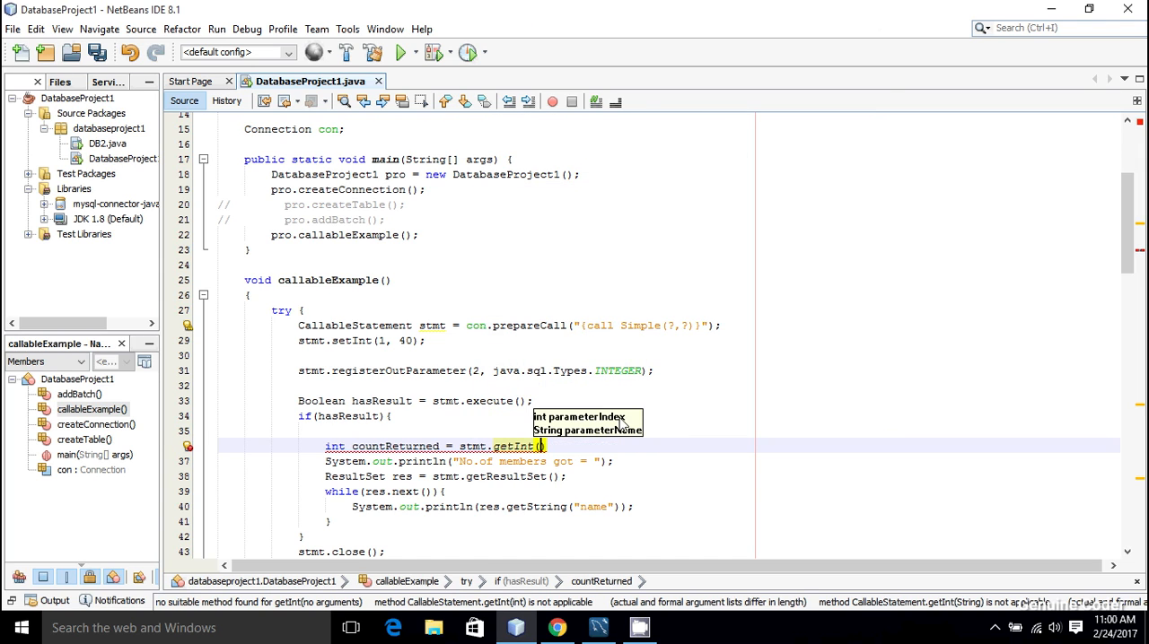
pyautogui.moveTo(686, 348)
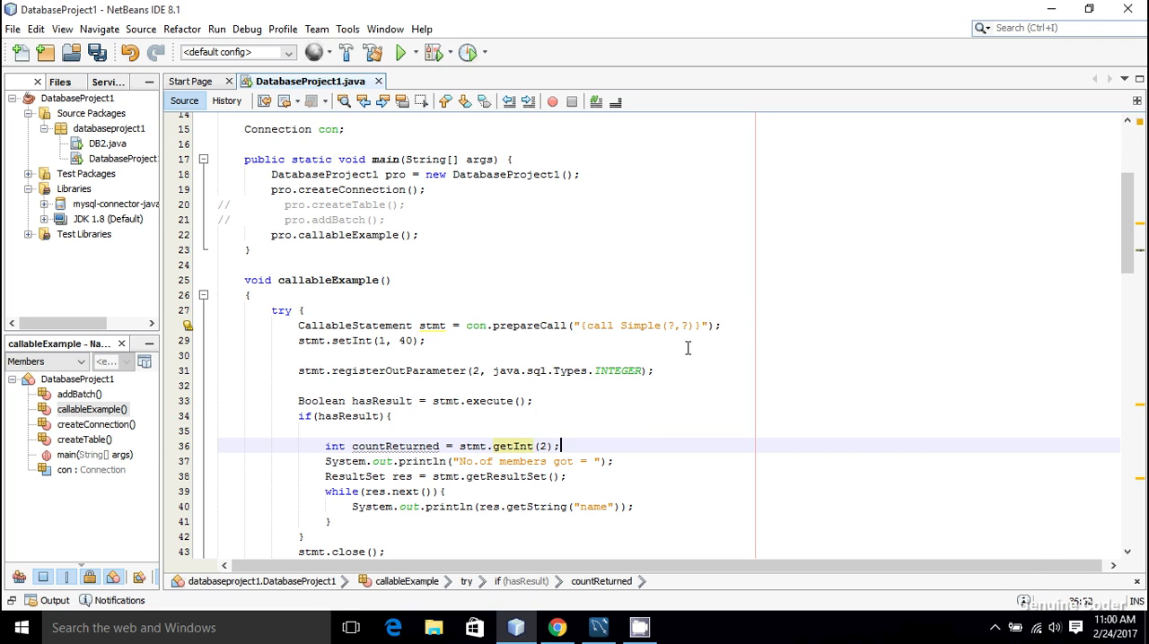
pyautogui.press('enter')
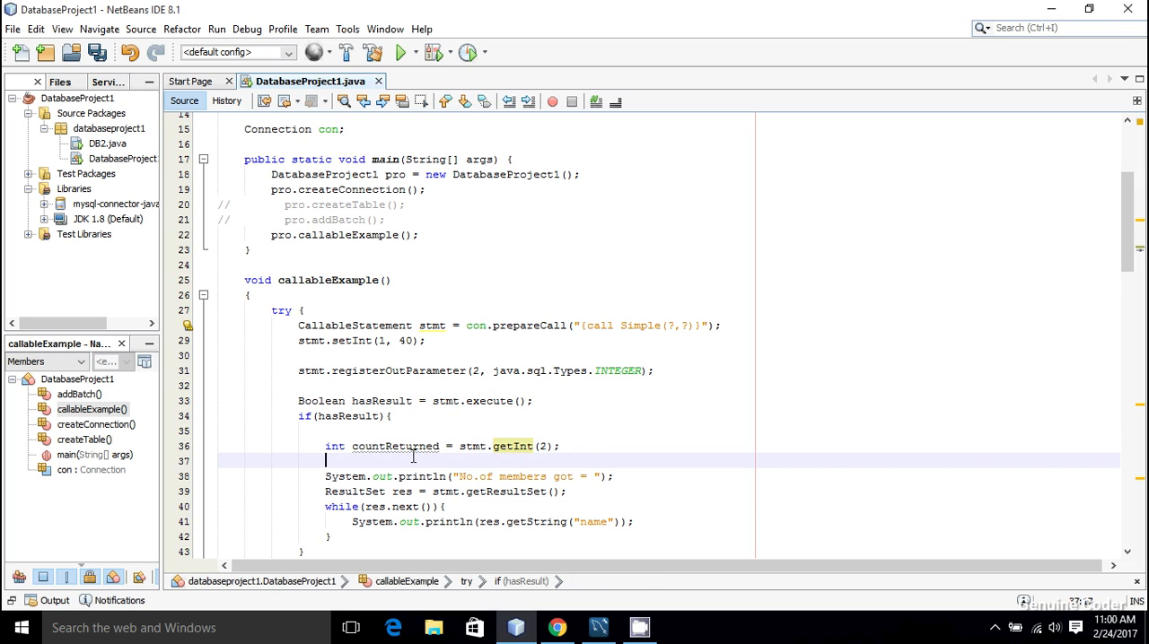
# Step: Append countReturned to the "No.of members got = " println message
pyautogui.click(596, 628)
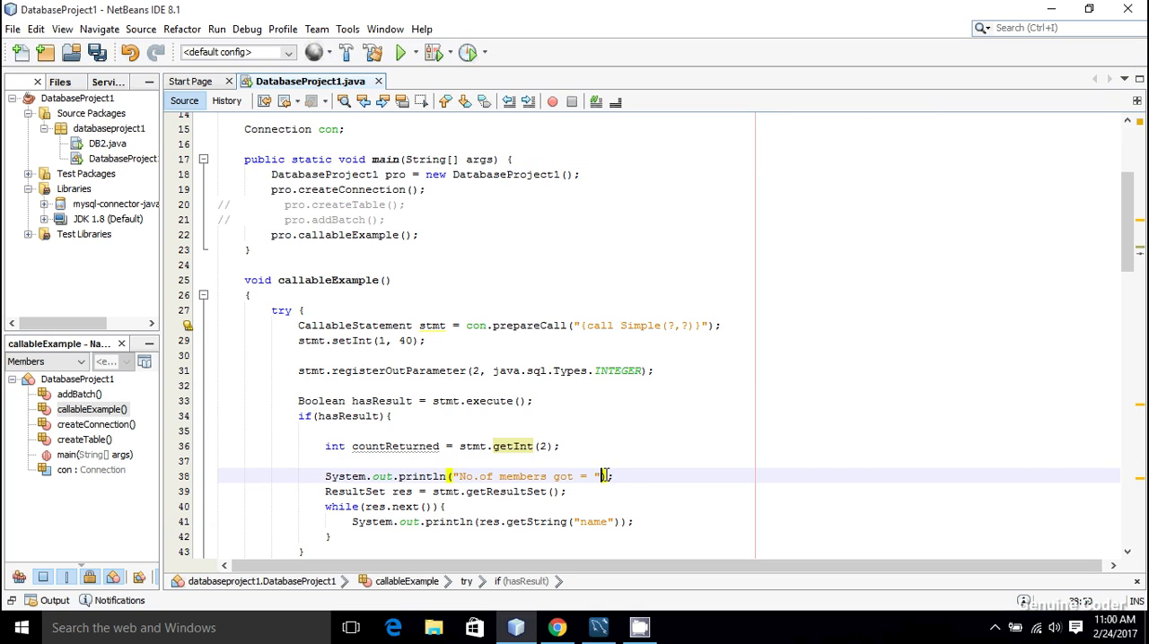
pyautogui.write('countReturned')
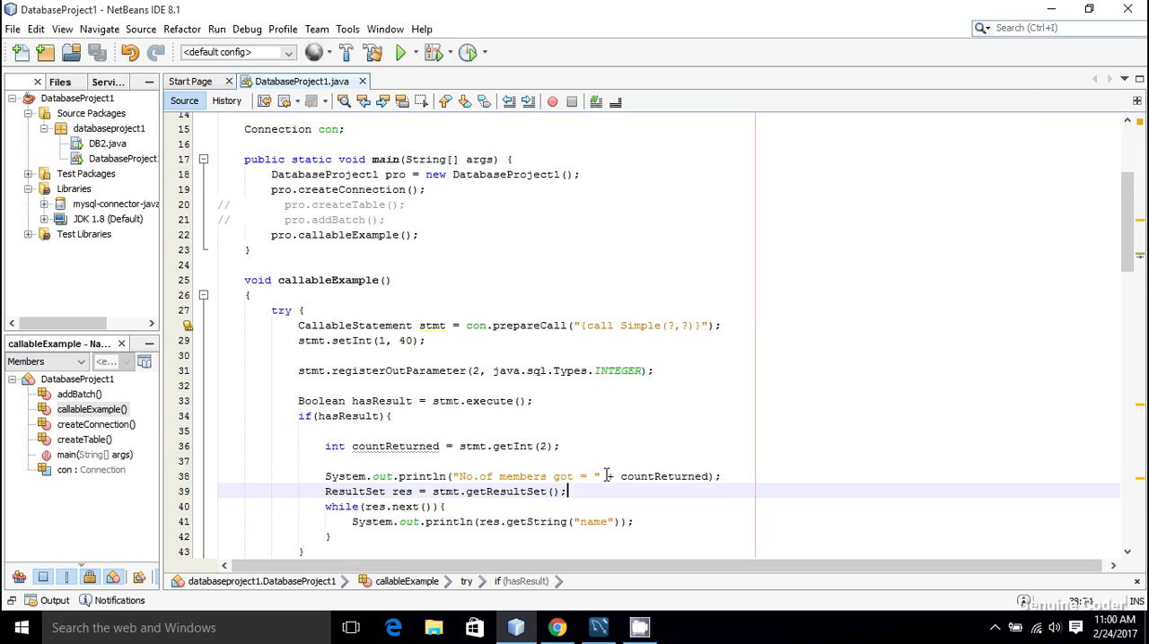
pyautogui.scroll(-3)
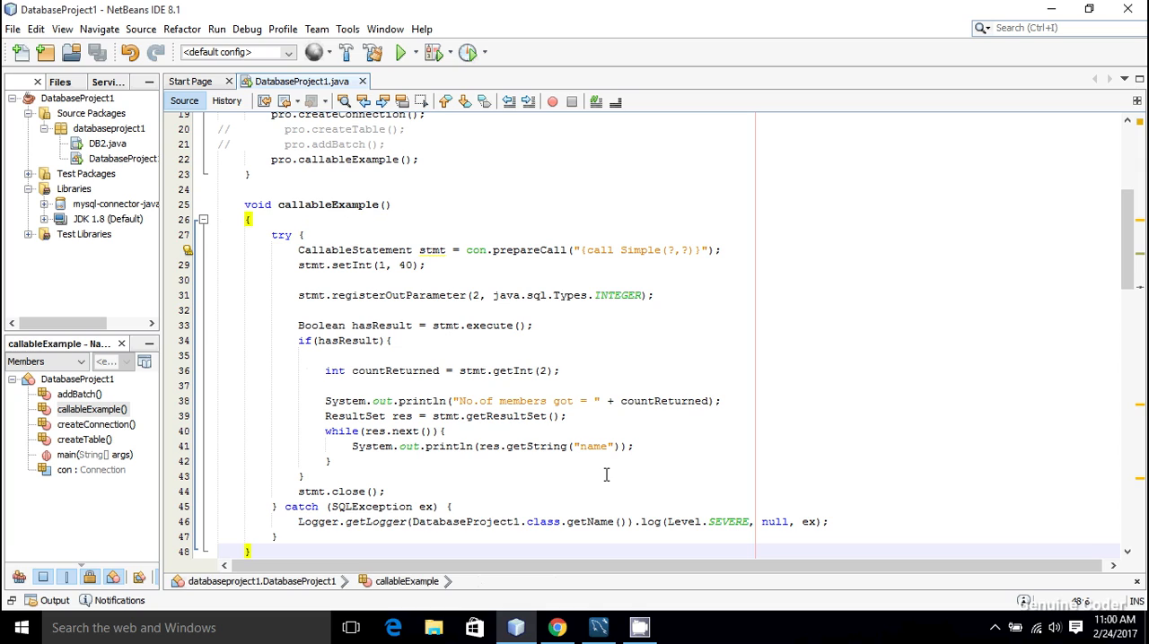
# Step: Run the project and confirm the output shows 'No.of members got = 3'
pyautogui.click(400, 52)
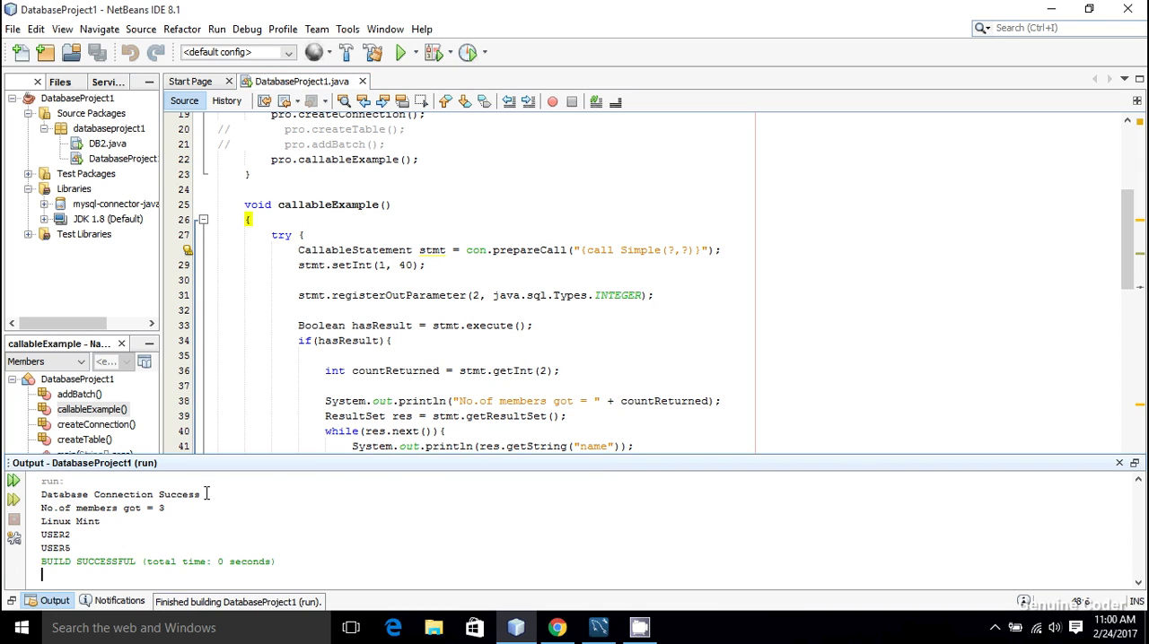
pyautogui.doubleClick(102, 508)
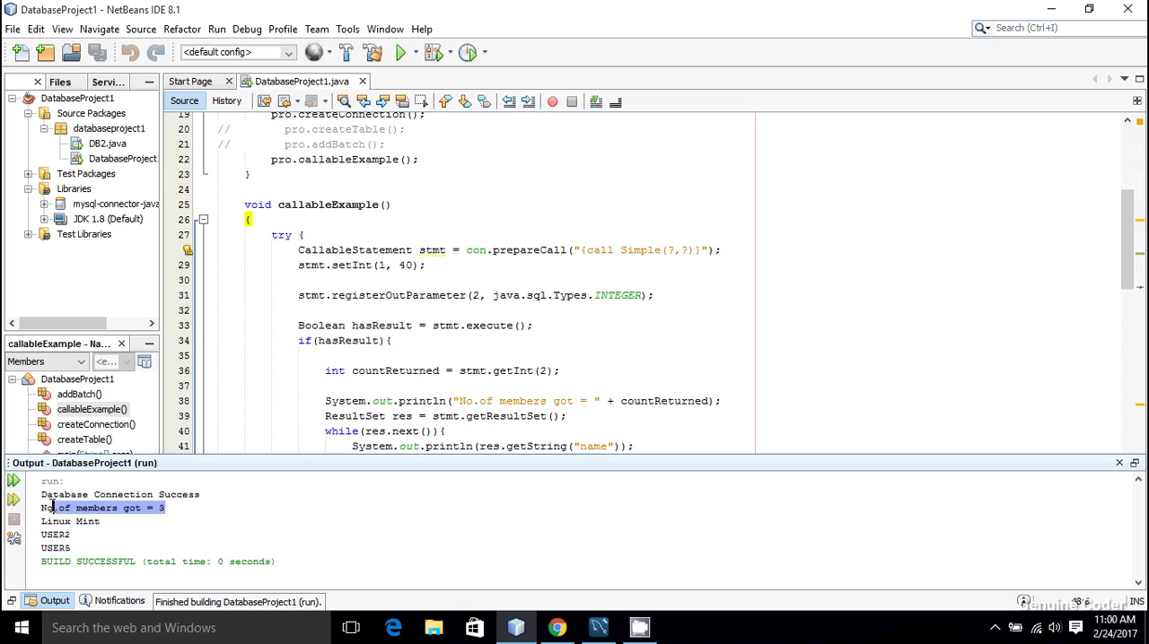